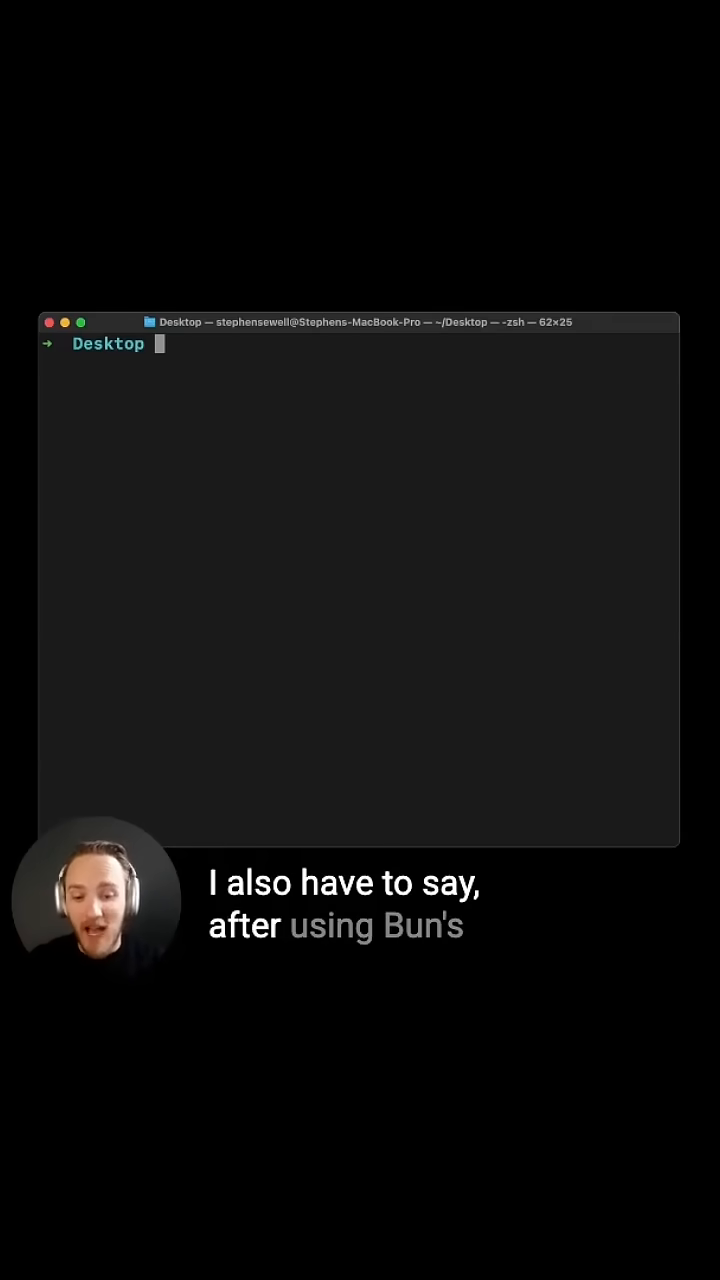
{"action": "type", "text": "bun create next"}
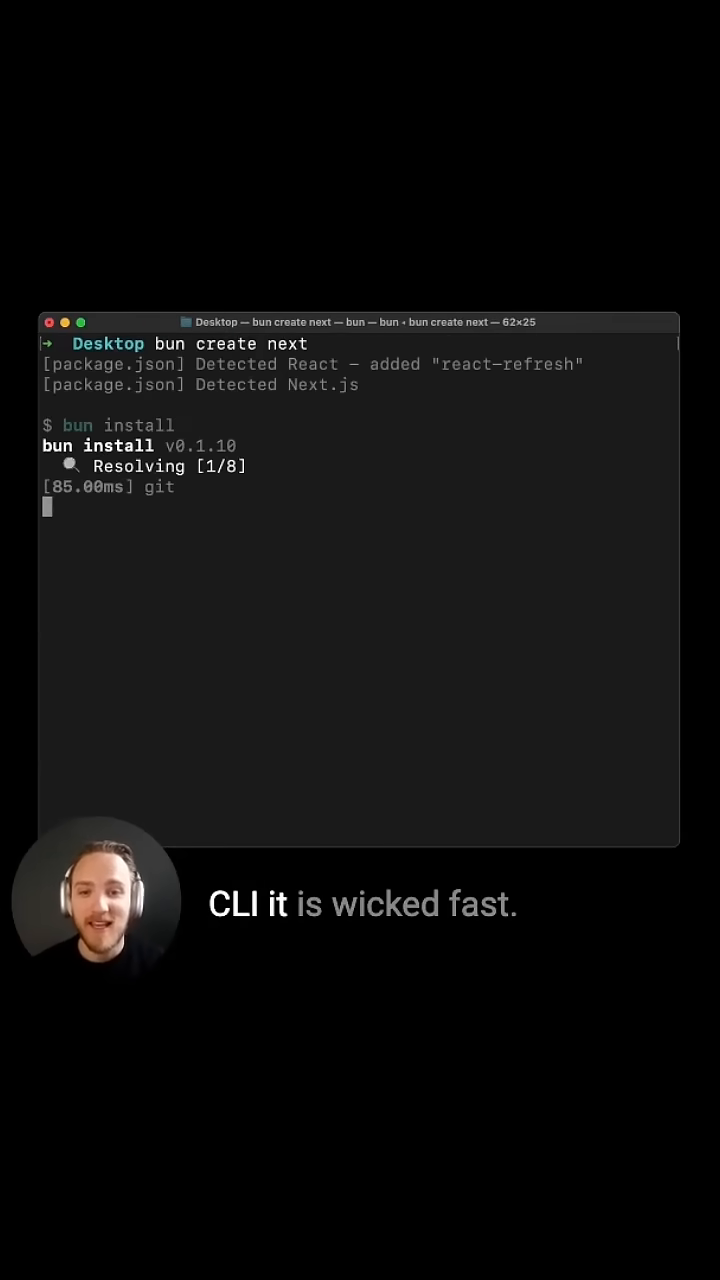